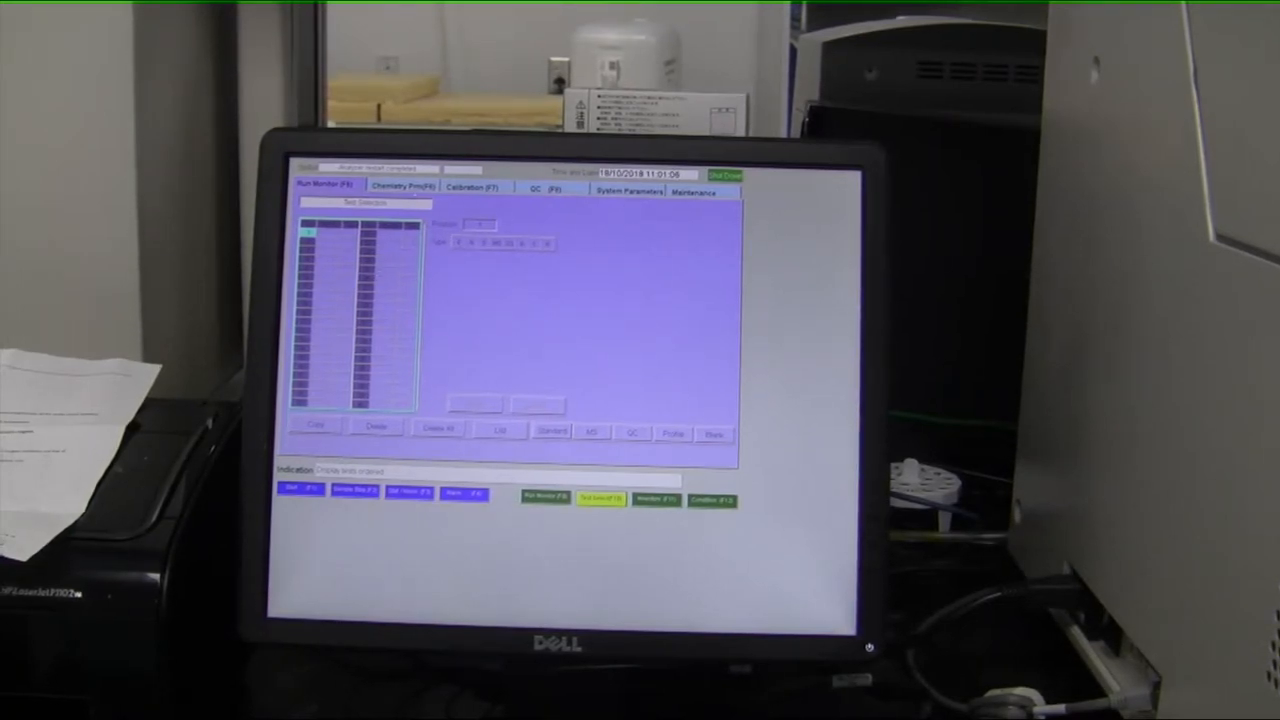
View the Chemistry Prm (F6) parameters, then show the Calibration (F7) curve graph.
left_click(401, 186)
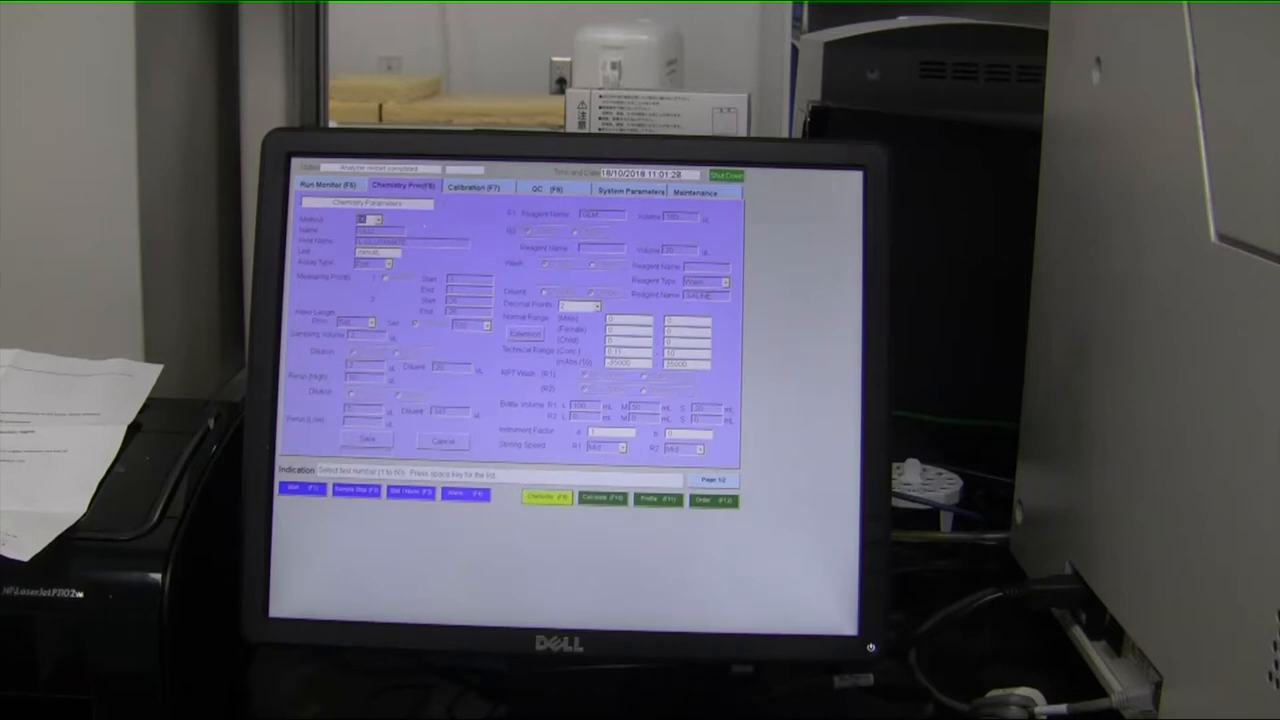
left_click(476, 189)
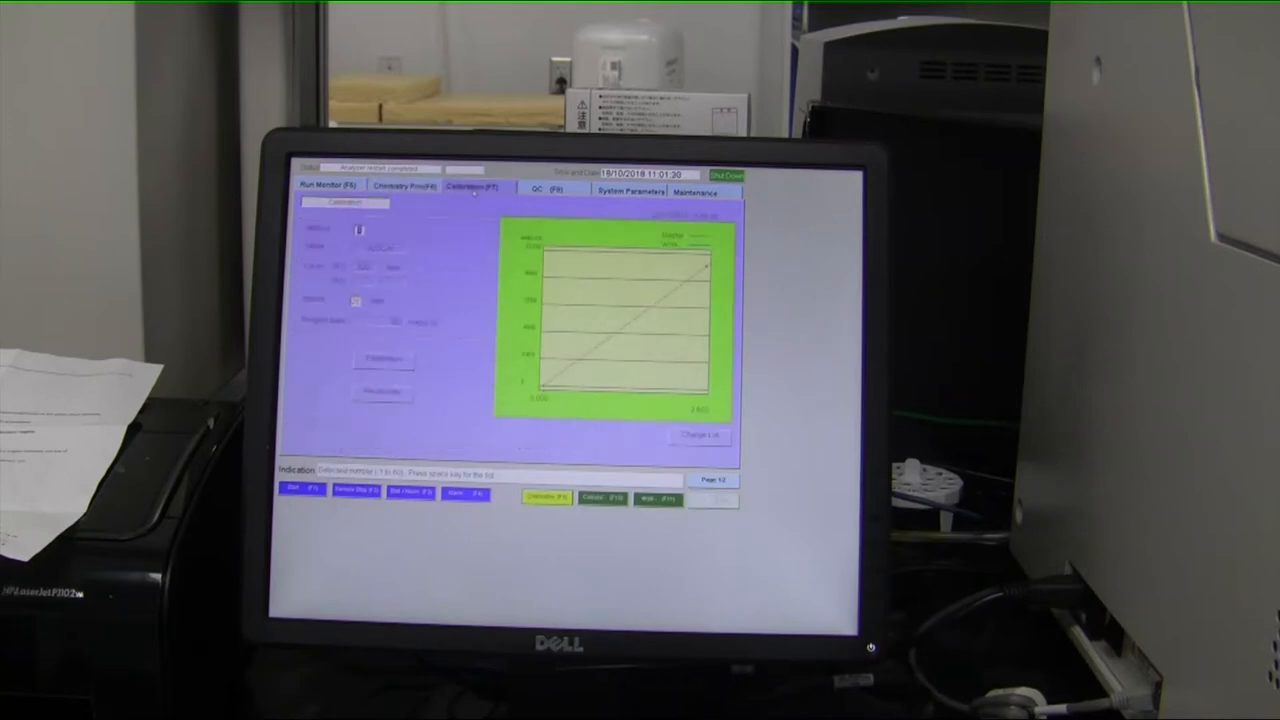